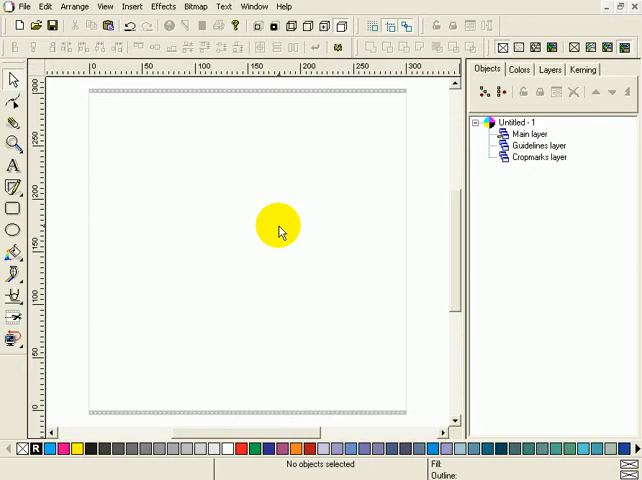
- Set the View > Quality display mode to Wireframe so shapes show as outlines only
left_click_drag(280, 224, 208, 252)
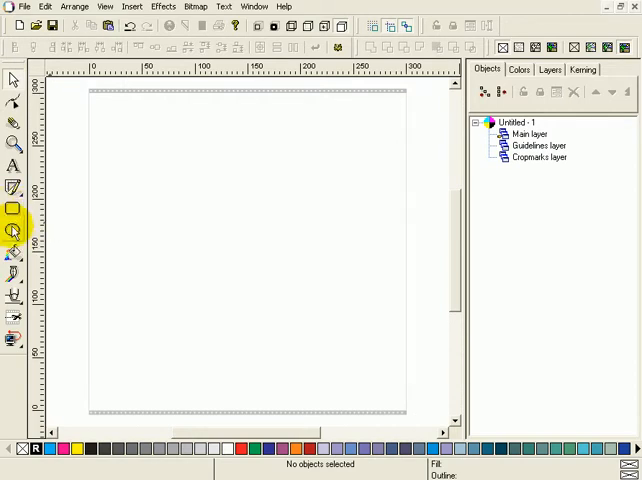
mouse_move(12, 232)
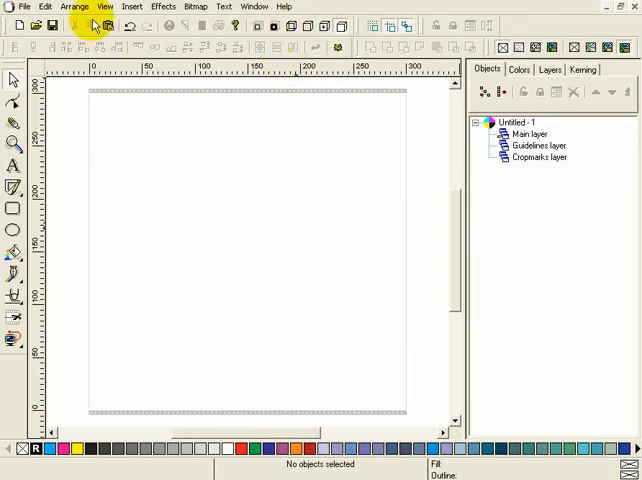
left_click(104, 6)
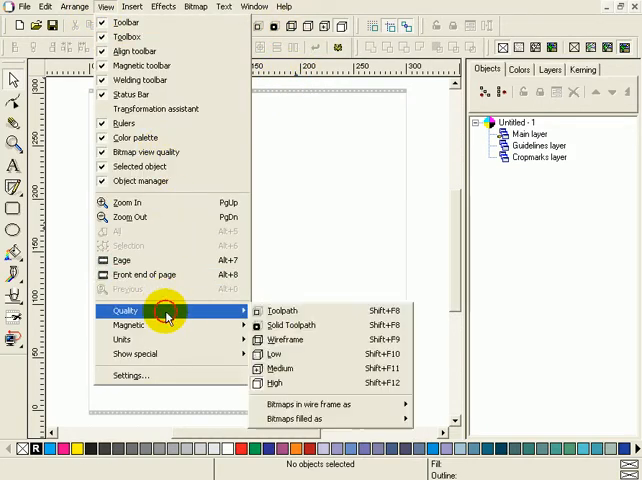
mouse_move(284, 340)
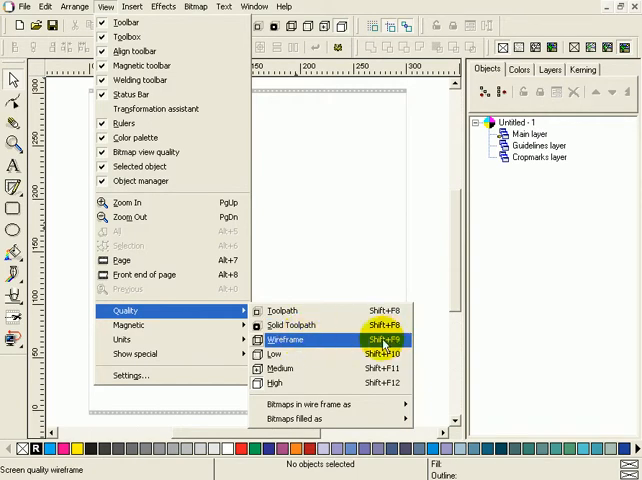
left_click(284, 340)
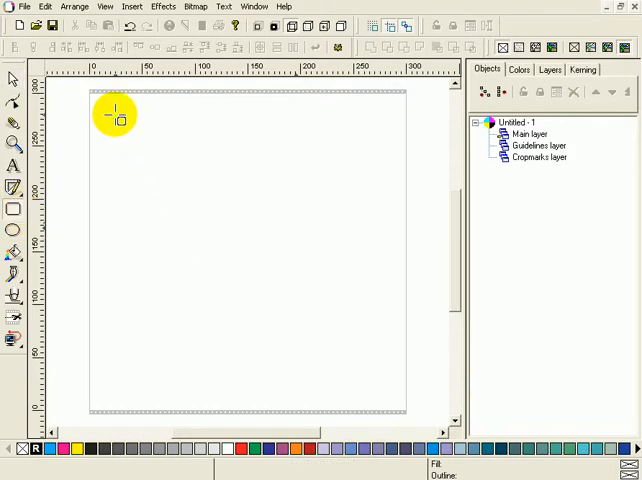
- Draw a wide top rectangle, a large lower-right square, a small overlapping square and more rectangles toward the upper right
left_click_drag(116, 120, 230, 172)
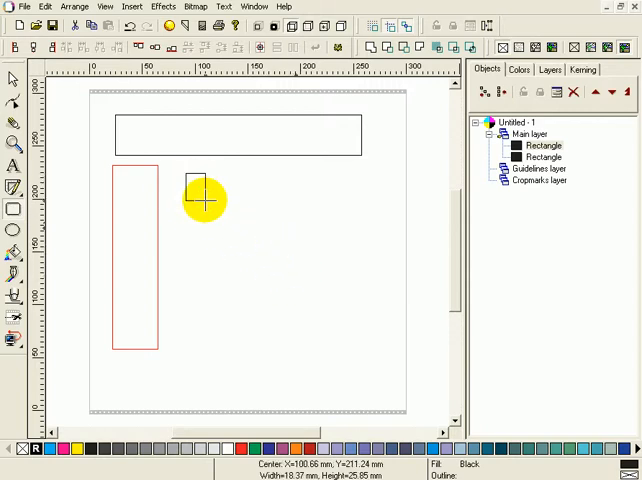
left_click_drag(196, 184, 310, 304)
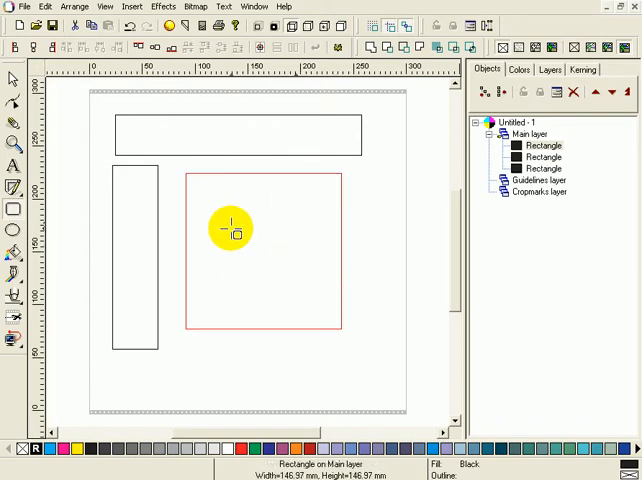
mouse_move(196, 180)
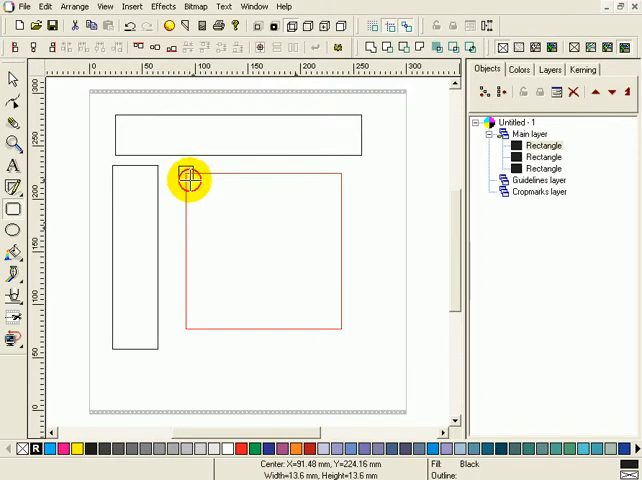
left_click_drag(188, 180, 222, 204)
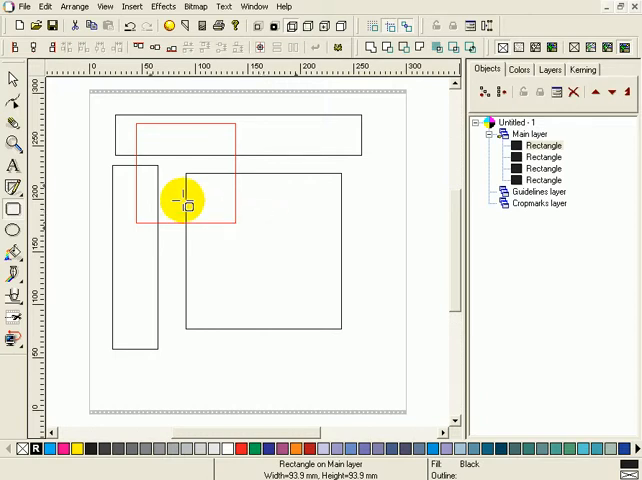
mouse_move(14, 78)
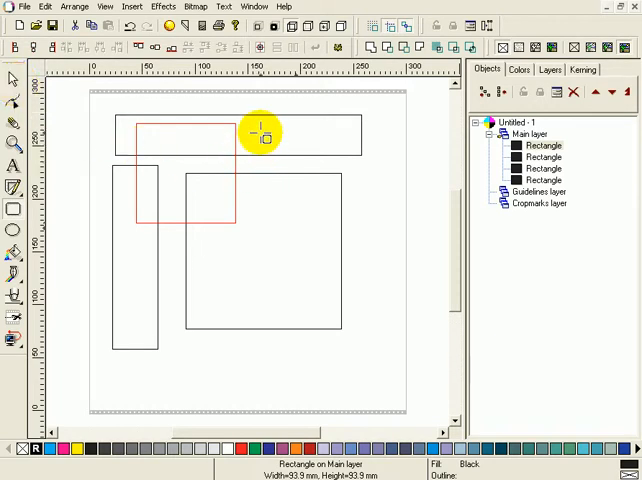
left_click(184, 170)
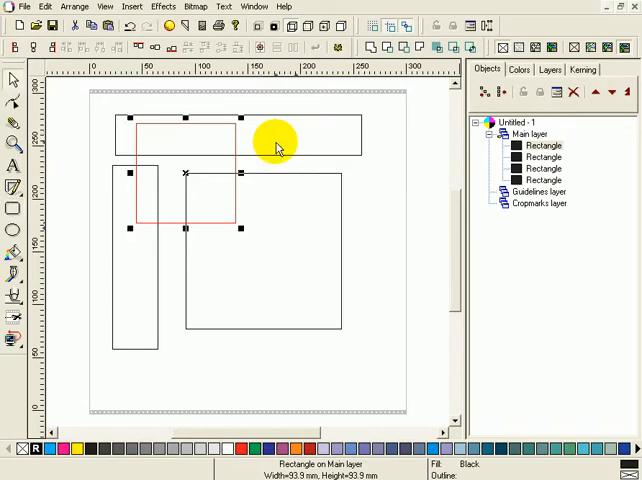
left_click_drag(280, 148, 330, 180)
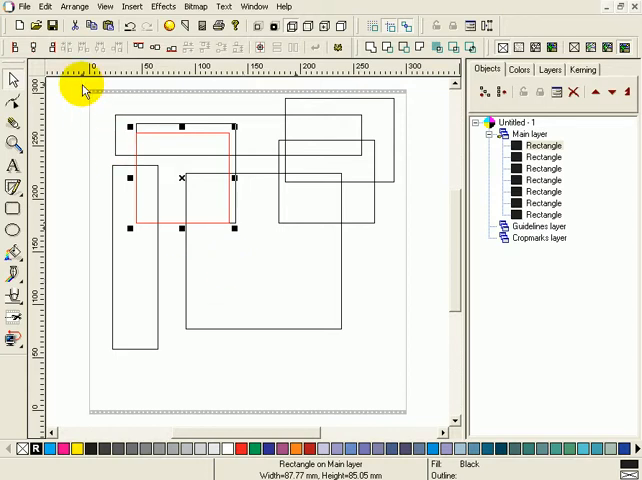
- Marquee-select the whole cluster of rectangles with the Pick tool and delete them
left_click(220, 250)
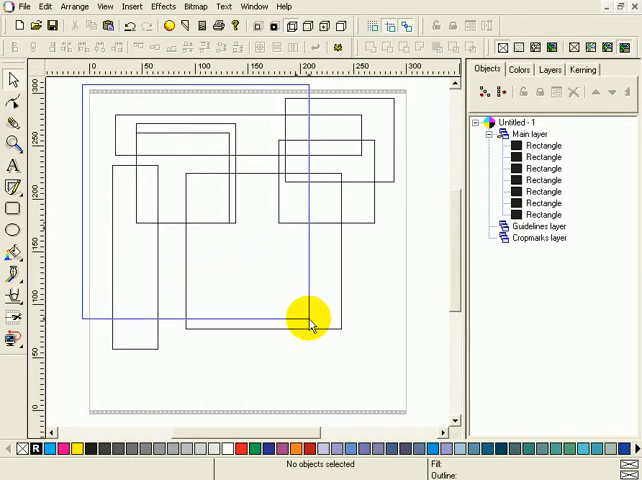
left_click_drag(310, 324, 420, 380)
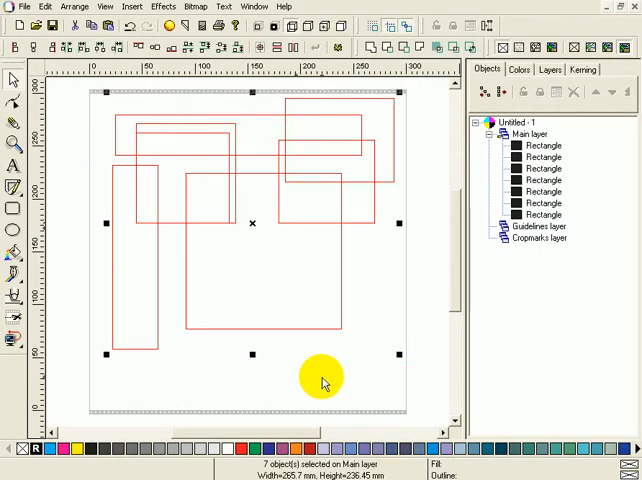
mouse_move(84, 156)
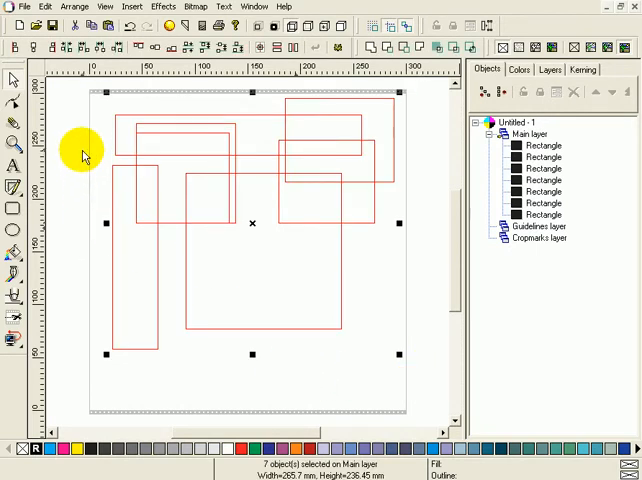
left_click(44, 8)
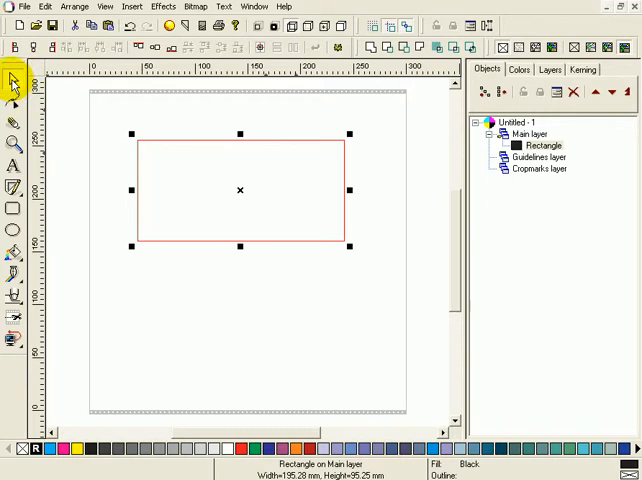
mouse_move(200, 270)
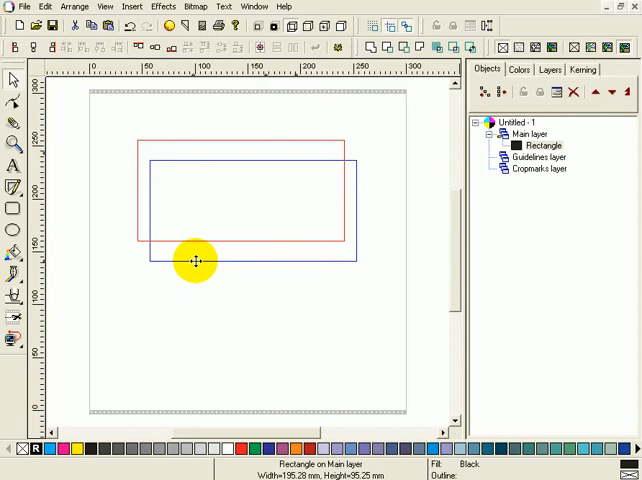
- Move the rectangle lower and to the right, then resize it into a near square
left_click_drag(196, 260, 222, 348)
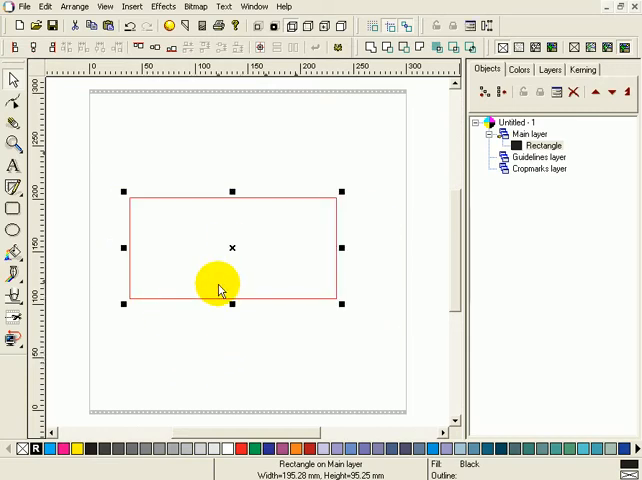
left_click_drag(220, 290, 250, 238)
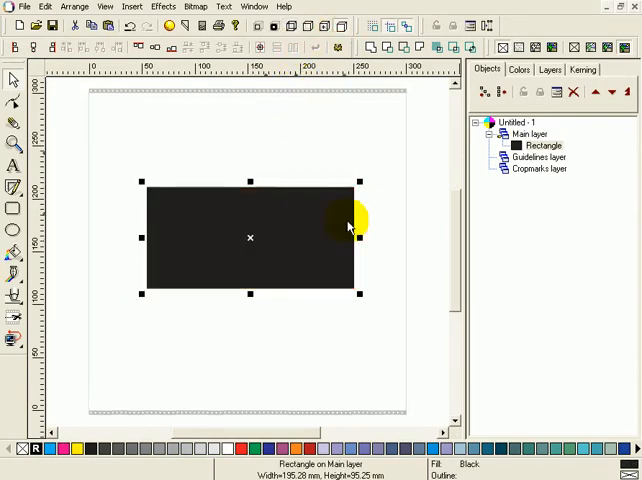
left_click_drag(350, 220, 152, 260)
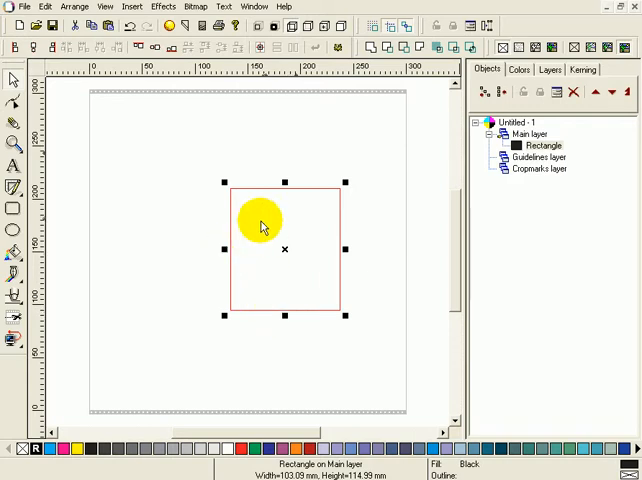
- Reveal the rotate/skew handles and slant and rotate the square into a diamond
left_click_drag(260, 220, 284, 204)
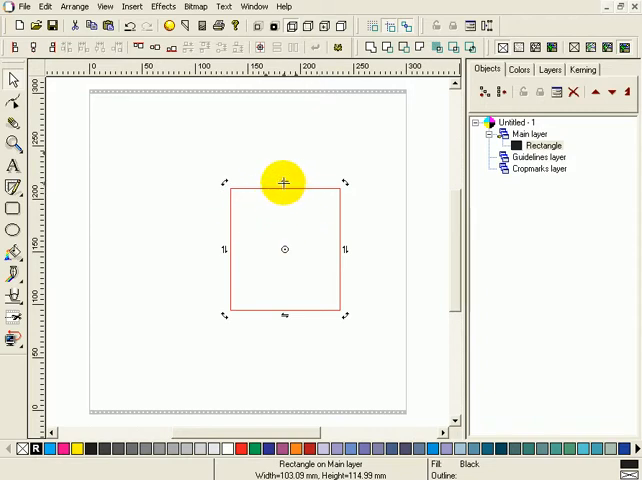
left_click_drag(284, 182, 228, 304)
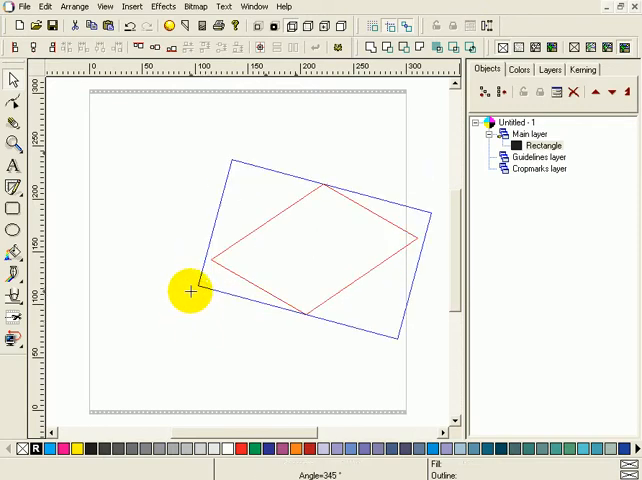
left_click_drag(190, 292, 286, 164)
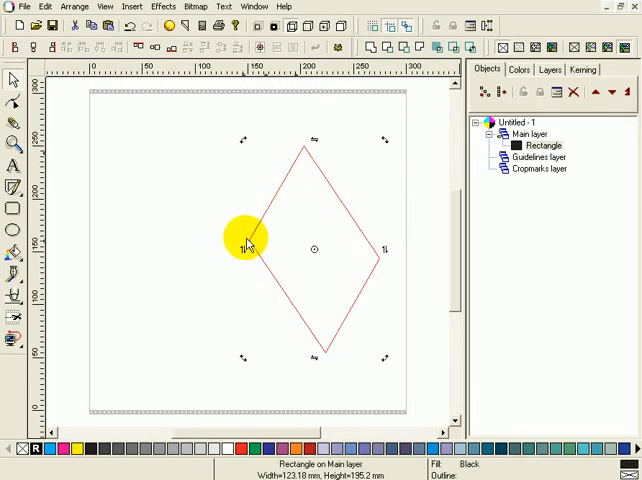
left_click_drag(244, 240, 212, 302)
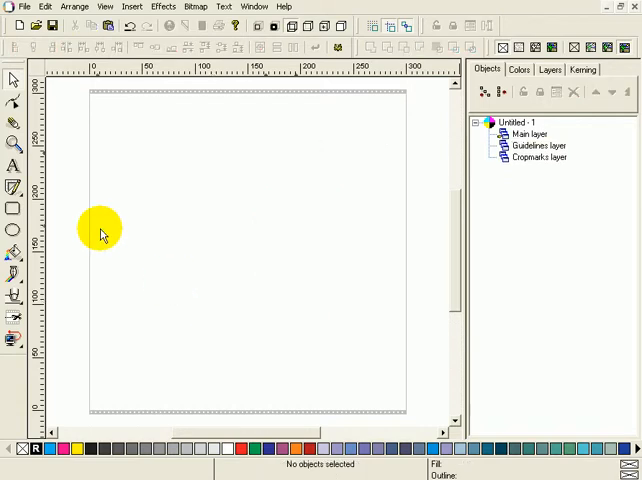
- Draw a new rectangle and drag its corner node inward to give it smoothly rounded corners, then adjust its height
left_click_drag(164, 140, 324, 204)
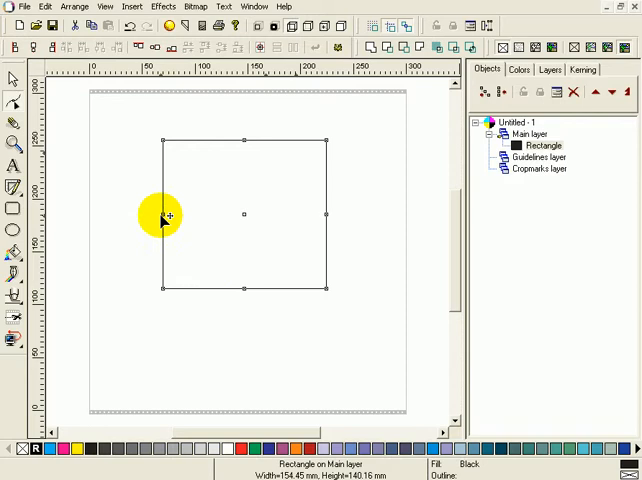
left_click_drag(162, 214, 182, 214)
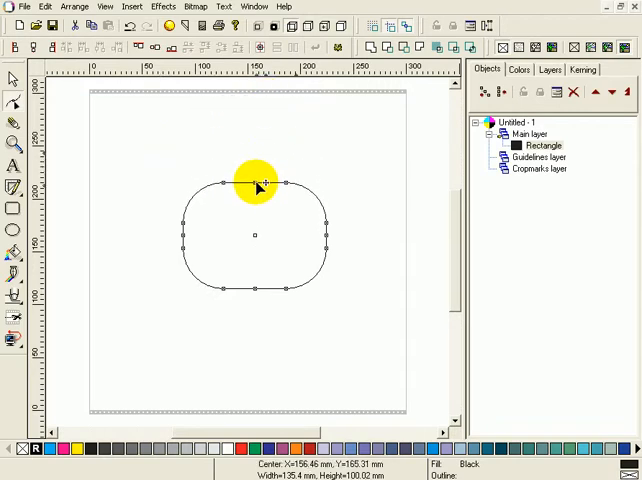
left_click_drag(256, 184, 230, 144)
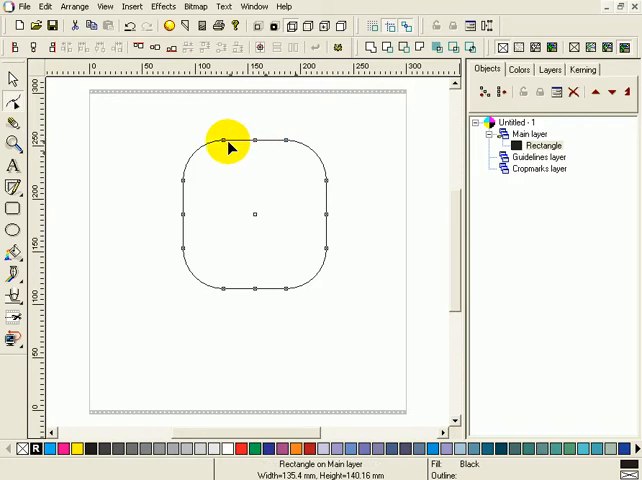
left_click_drag(228, 140, 254, 160)
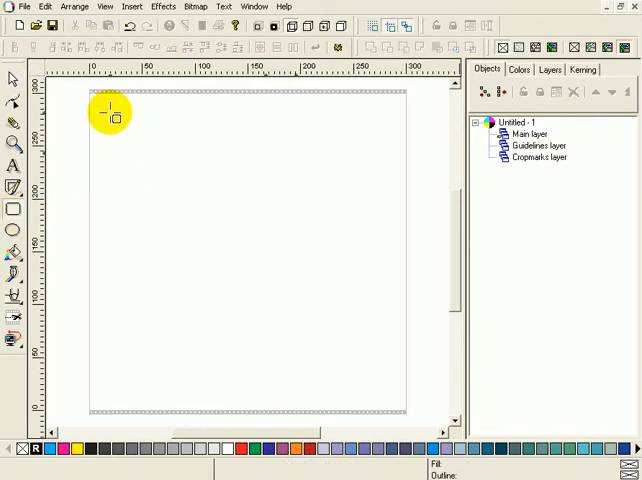
- Draw a square at the top-left and stretch it into a double-width 170×85 mm rectangle across the top
left_click_drag(108, 116, 200, 204)
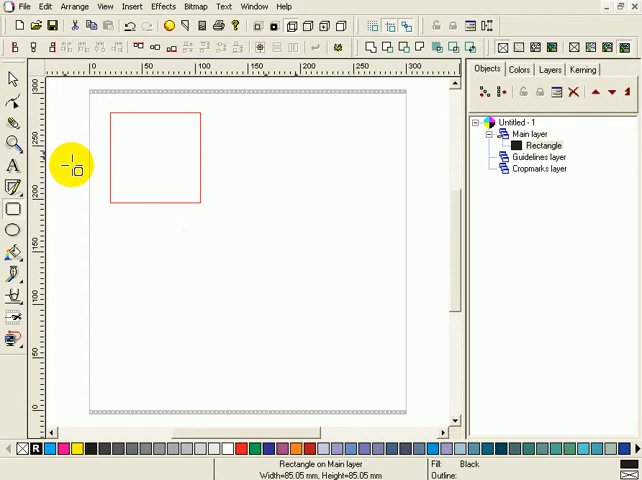
left_click(156, 156)
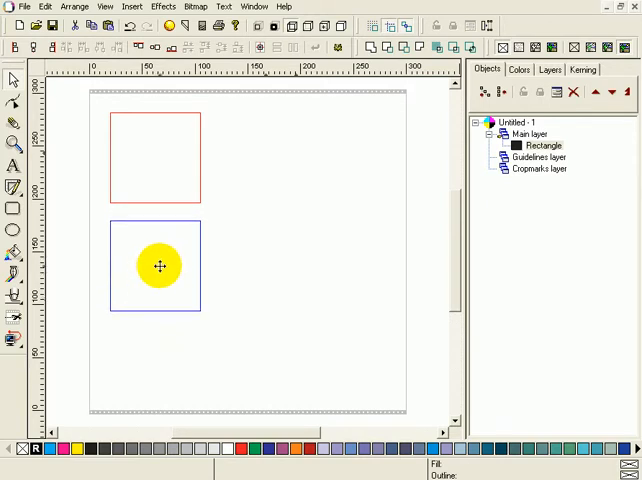
left_click_drag(160, 264, 218, 164)
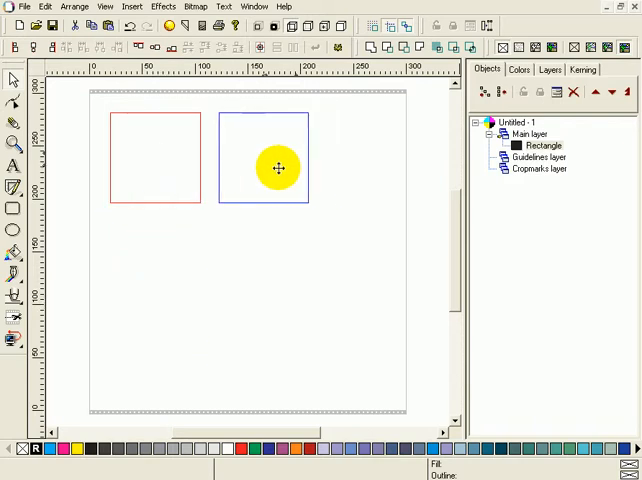
left_click_drag(278, 168, 288, 152)
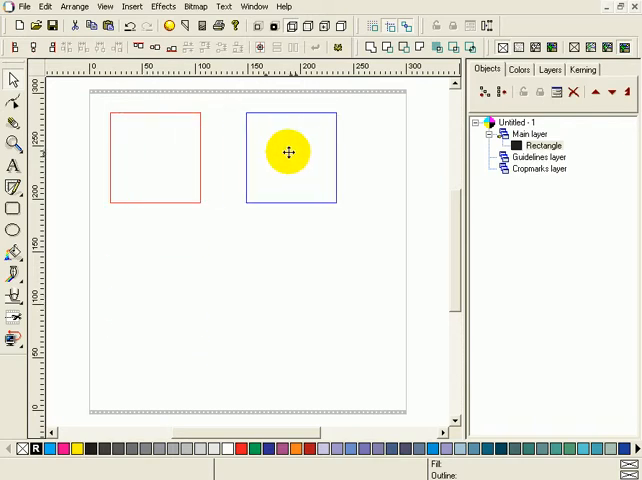
left_click_drag(290, 154, 156, 276)
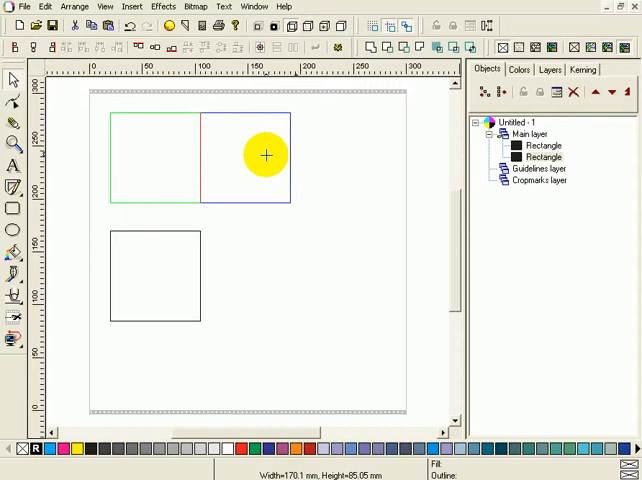
left_click_drag(266, 156, 372, 156)
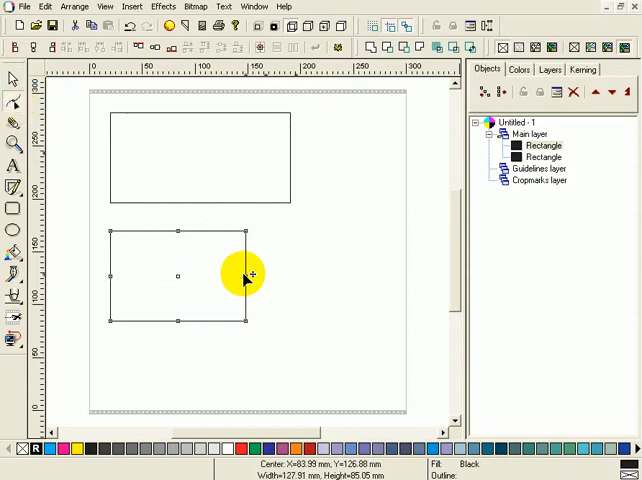
- Size a second rectangle below to the same double width, redraw it over the lower one and remove the extra
left_click_drag(244, 276, 200, 276)
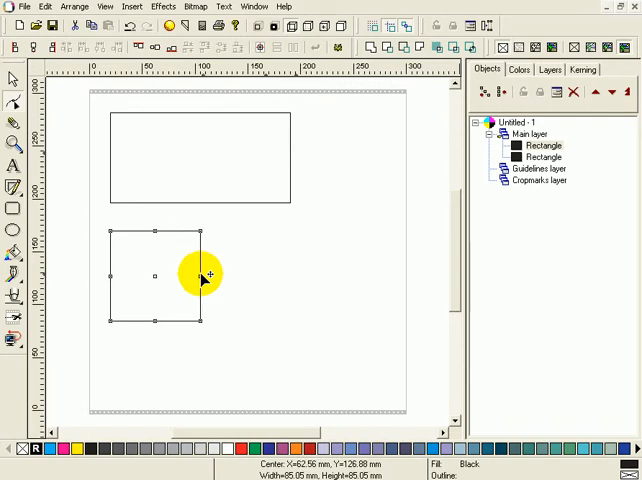
left_click_drag(200, 276, 280, 260)
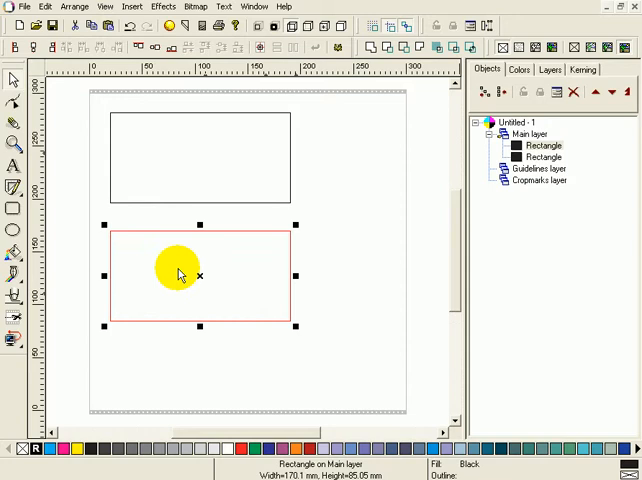
left_click_drag(178, 276, 208, 350)
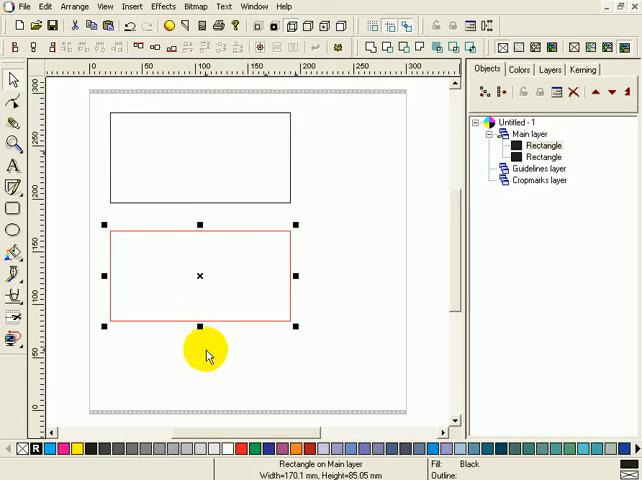
mouse_move(210, 204)
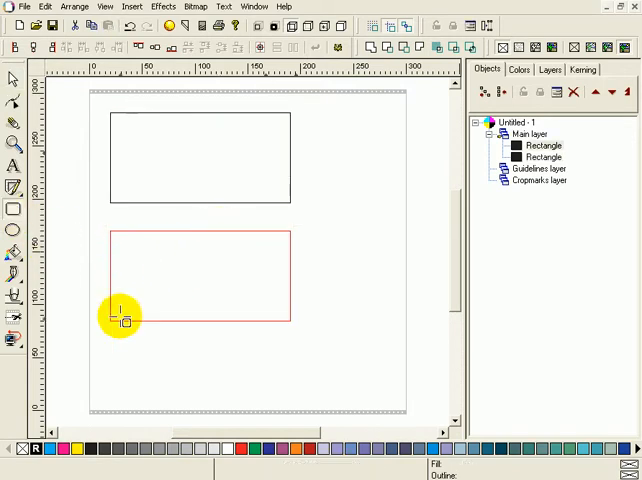
left_click_drag(120, 320, 156, 284)
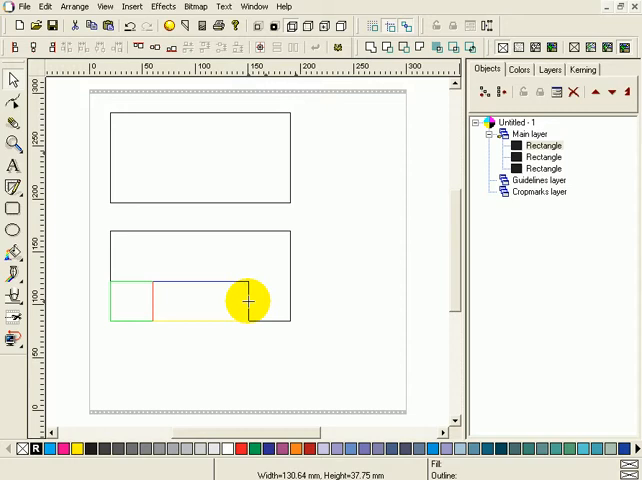
left_click_drag(248, 302, 304, 300)
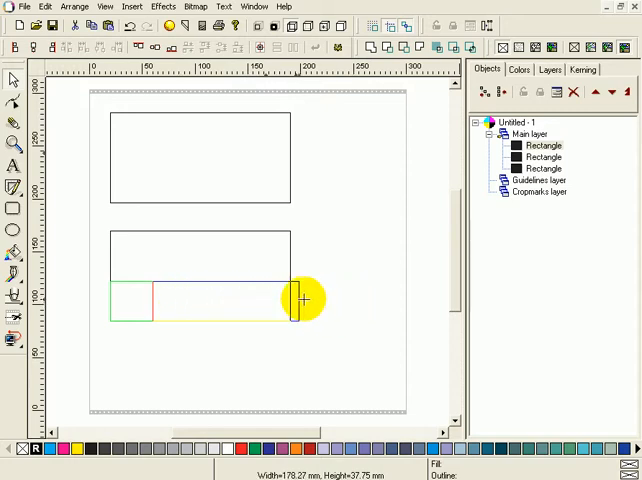
left_click_drag(304, 300, 336, 300)
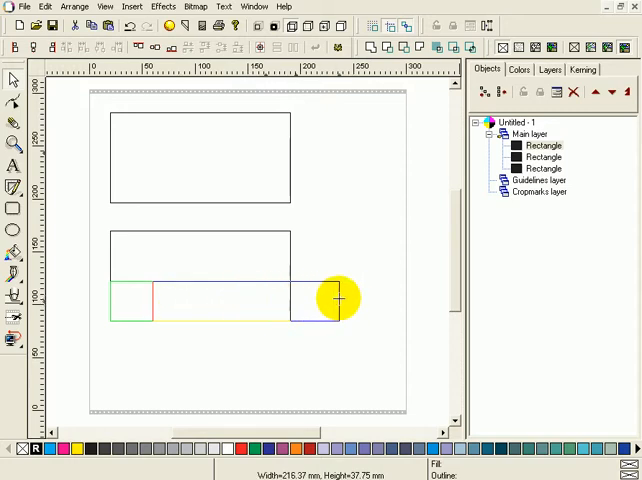
left_click_drag(336, 300, 308, 340)
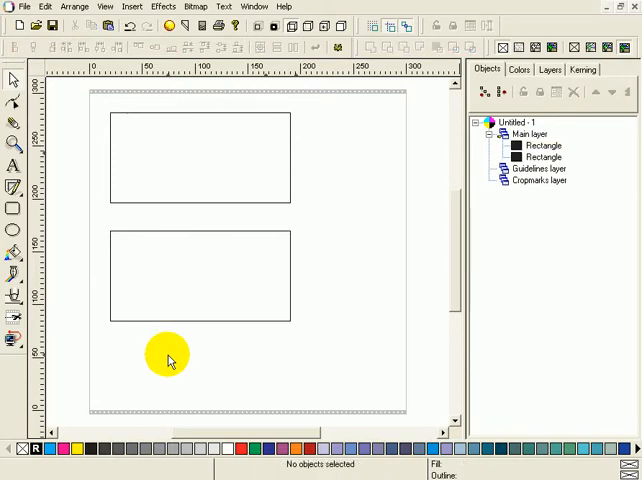
mouse_move(196, 236)
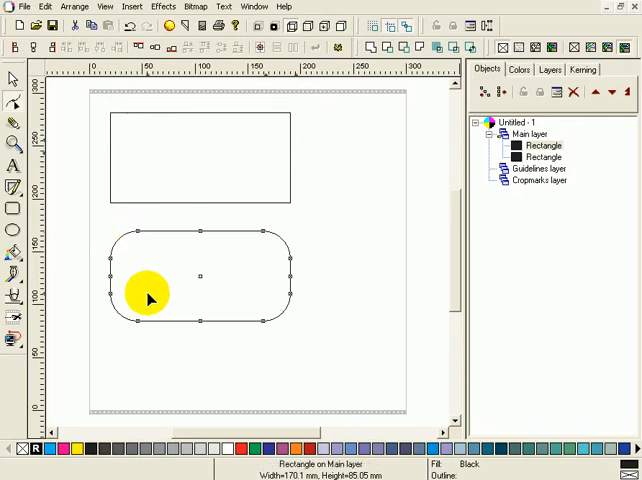
mouse_move(138, 278)
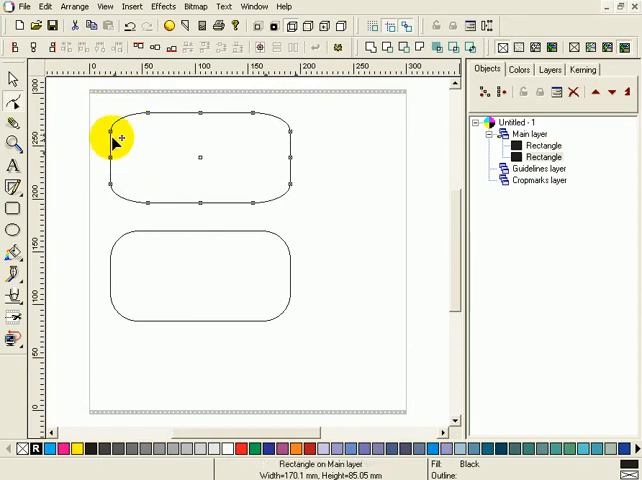
mouse_move(108, 132)
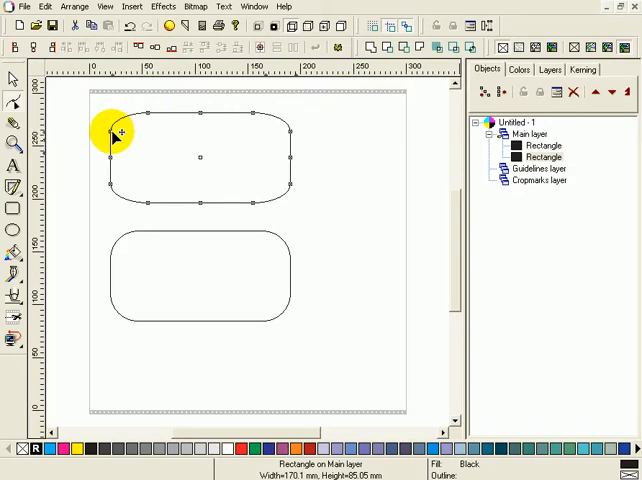
mouse_move(150, 118)
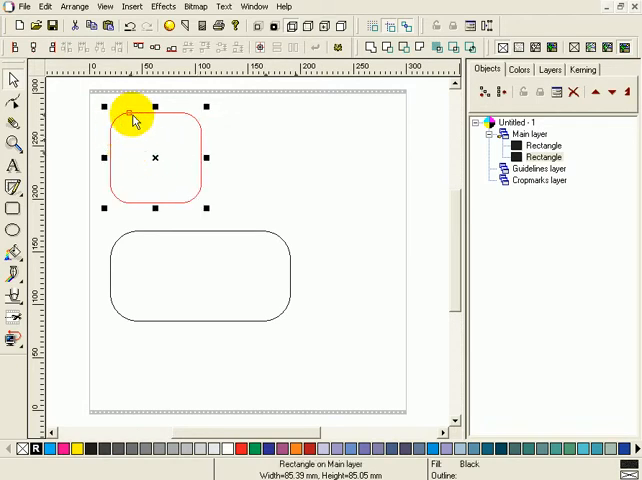
mouse_move(184, 122)
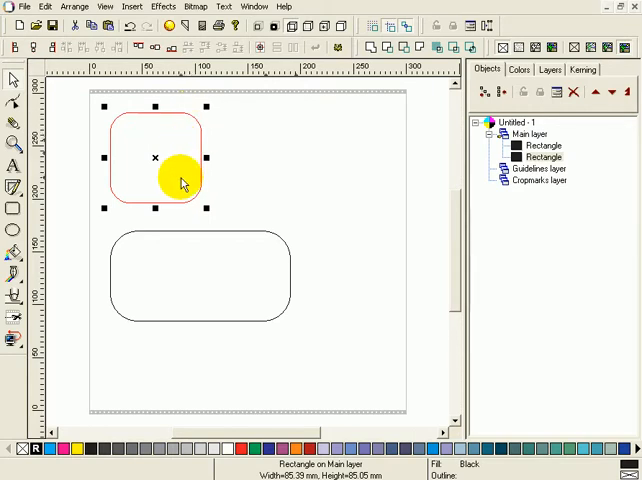
- Stretch the top rounded rectangle back out to its full 170 mm width
left_click_drag(208, 158, 300, 158)
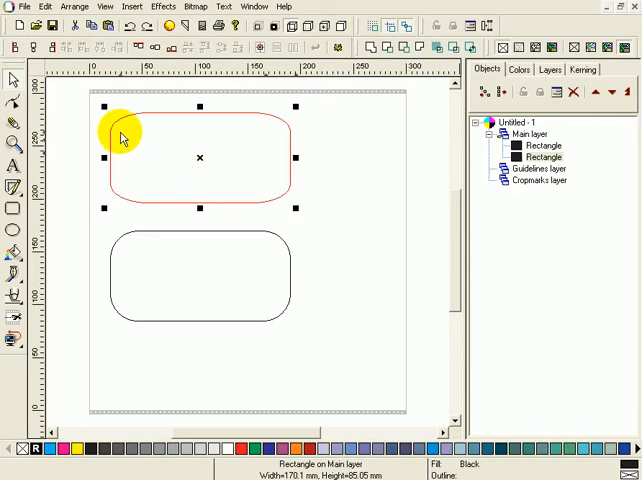
mouse_move(170, 176)
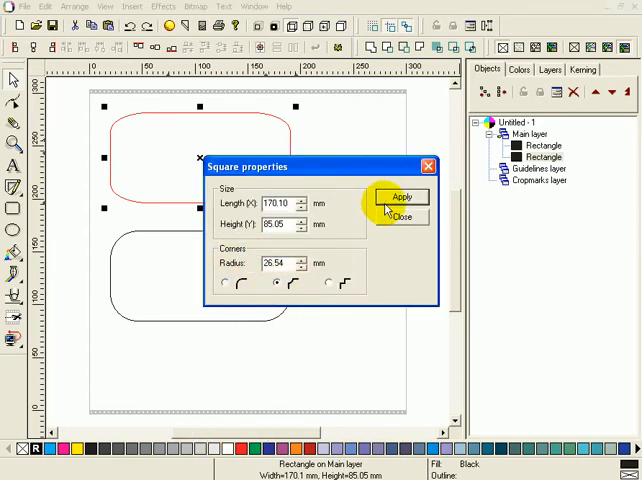
- In Square properties, switch the rectangle's corners to the stepped style and close the dialog
left_click(400, 196)
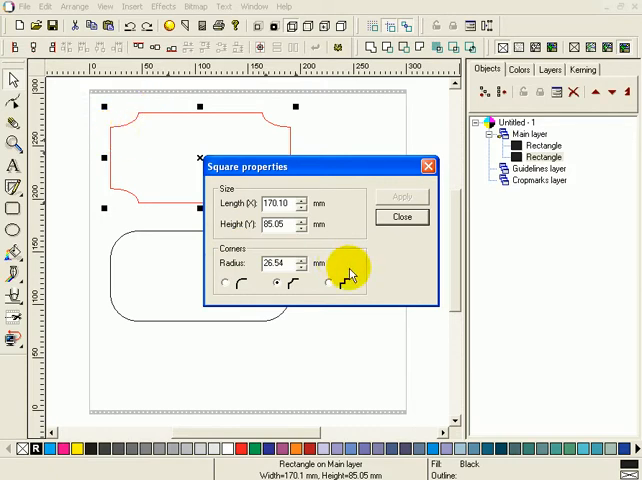
left_click(328, 284)
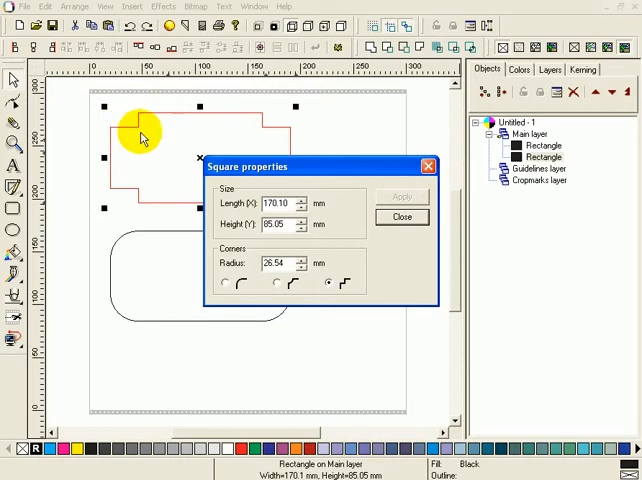
left_click(400, 216)
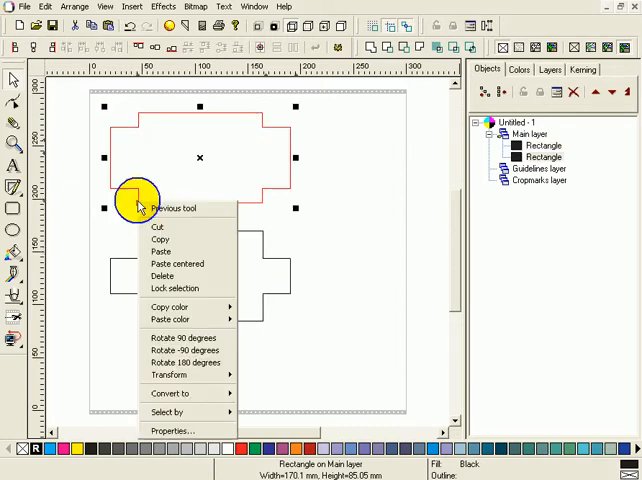
mouse_move(224, 392)
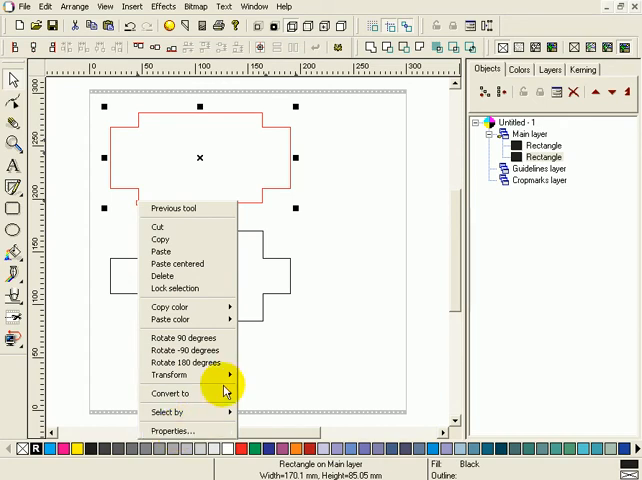
mouse_move(258, 208)
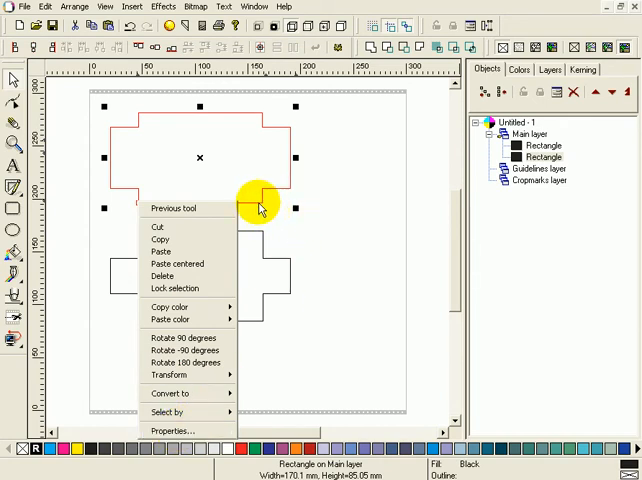
mouse_move(174, 208)
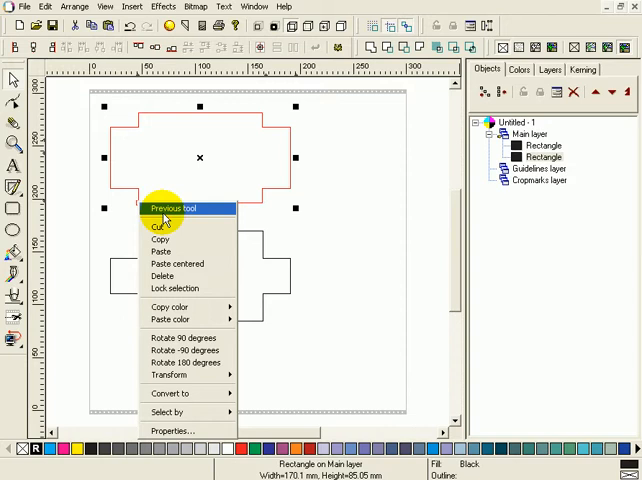
mouse_move(136, 194)
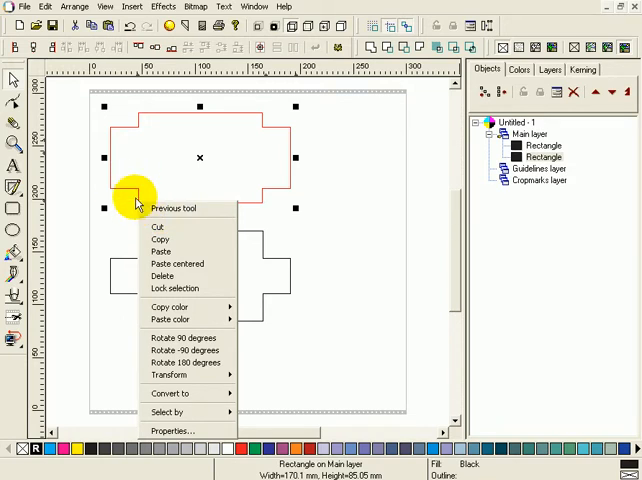
- Review the stepped rectangle's Square properties via the right-click menu and close them unchanged
left_click(172, 430)
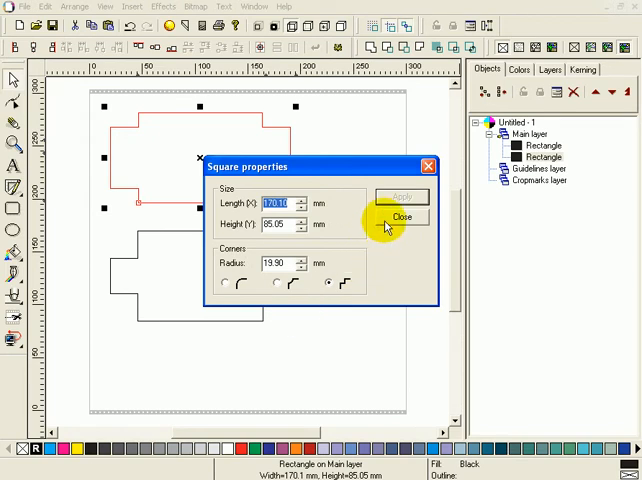
left_click(400, 218)
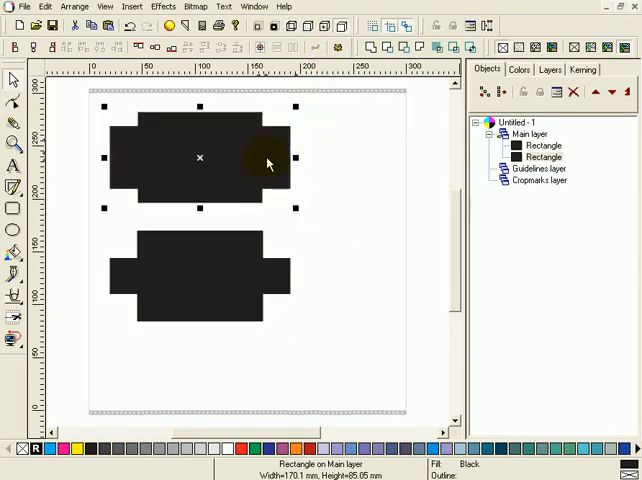
right_click(268, 164)
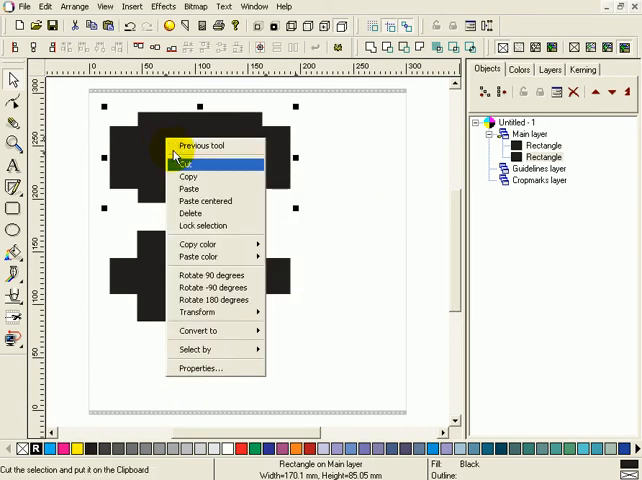
left_click(200, 368)
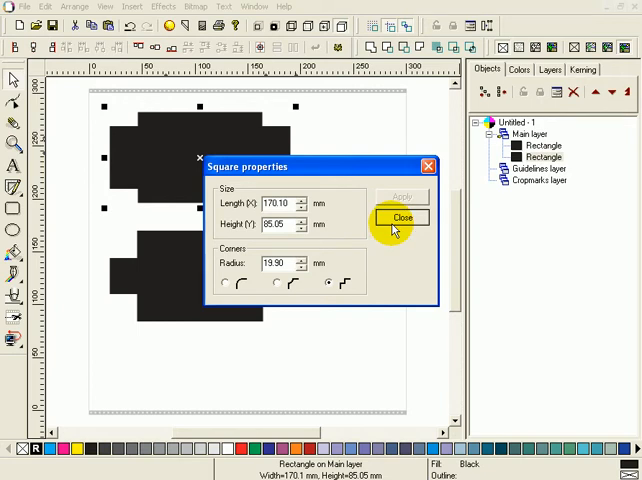
left_click(400, 218)
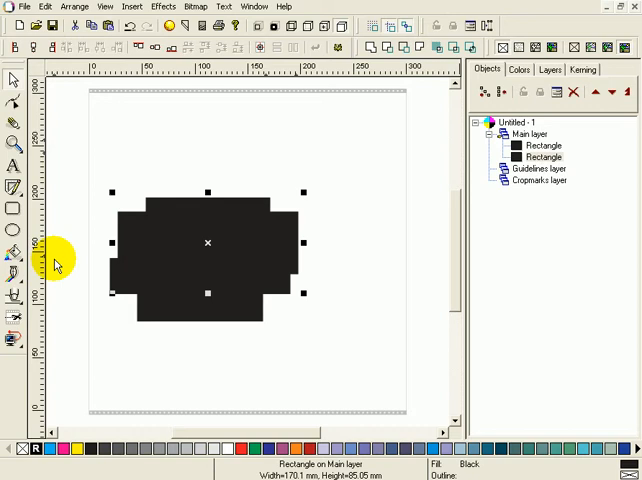
mouse_move(58, 250)
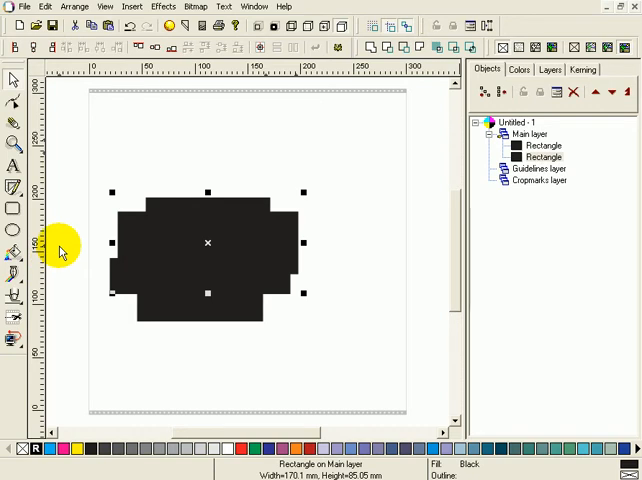
mouse_move(294, 44)
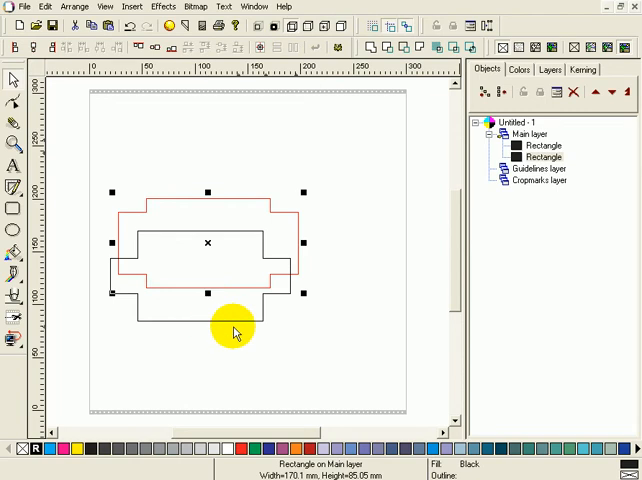
mouse_move(148, 290)
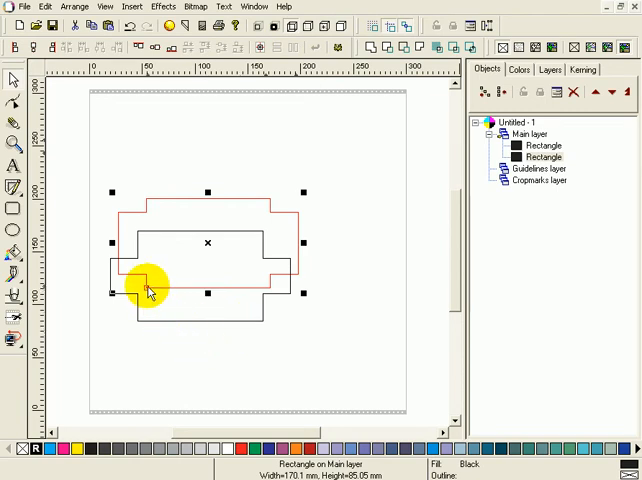
mouse_move(240, 290)
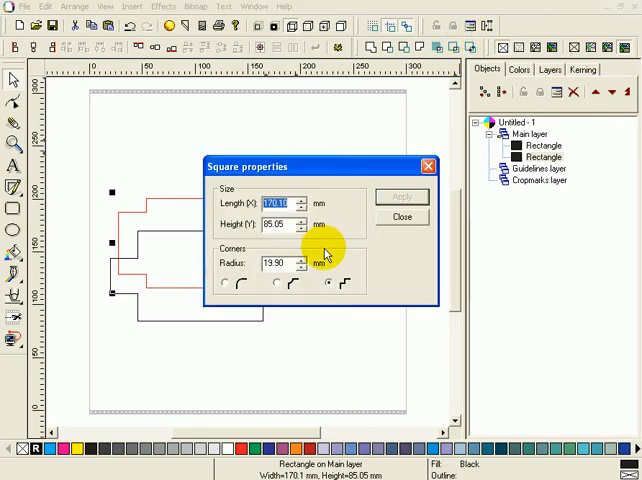
mouse_move(378, 236)
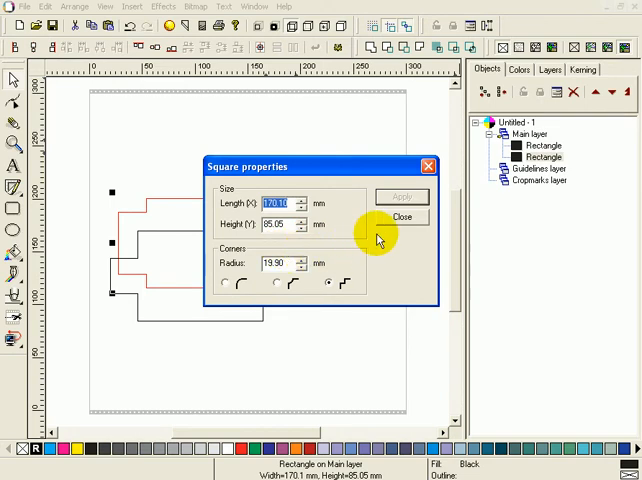
- Close the Square properties dialog without changing the overlapping rectangles
left_click(400, 216)
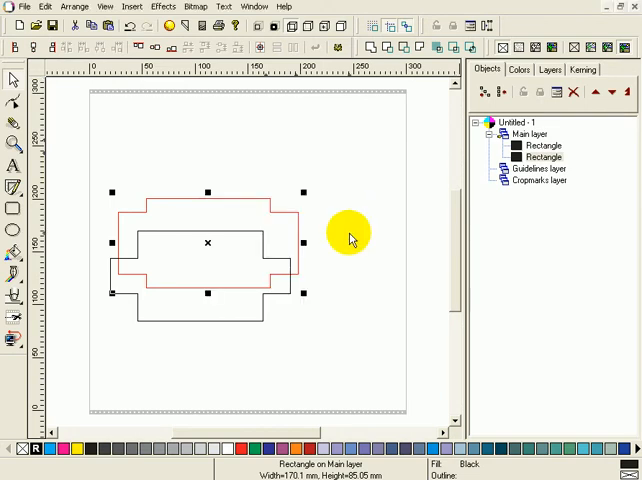
mouse_move(104, 144)
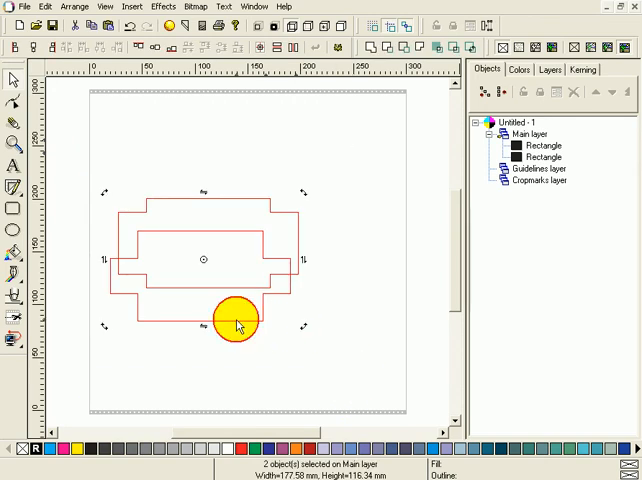
- Rotate both rectangles diagonally, then enlarge one and round its corners
left_click_drag(238, 326, 312, 250)
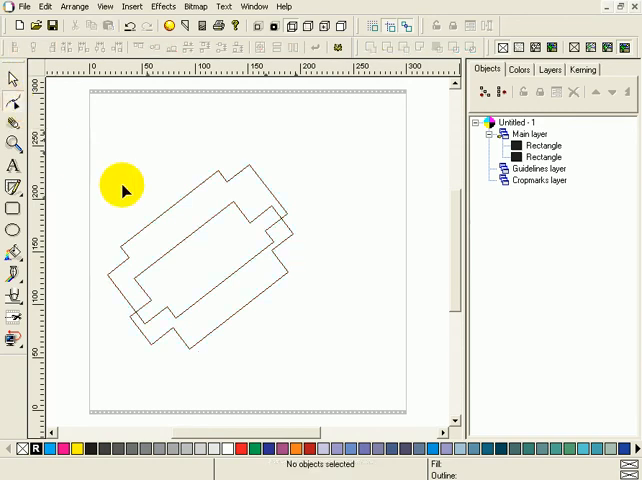
left_click(290, 168)
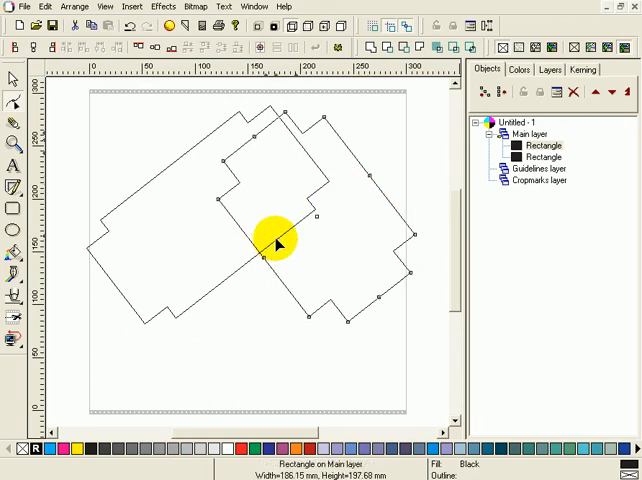
left_click_drag(278, 244, 244, 184)
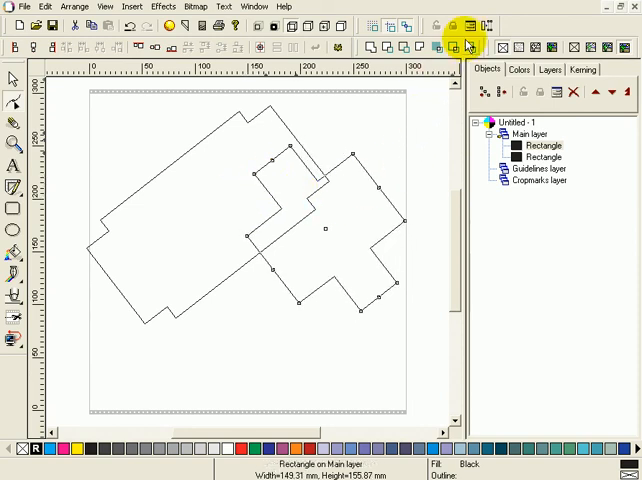
left_click(468, 46)
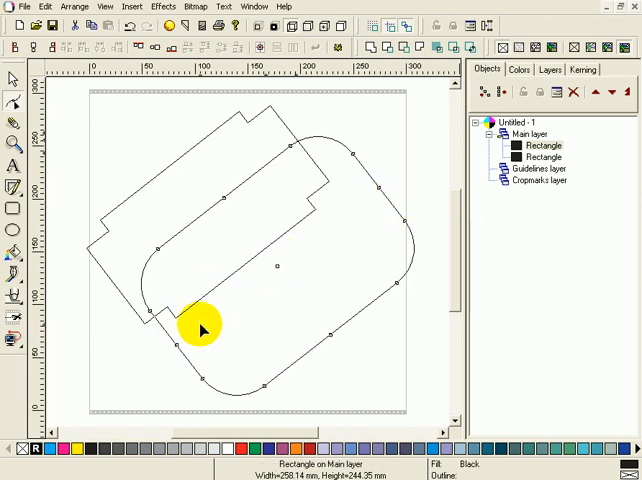
mouse_move(170, 172)
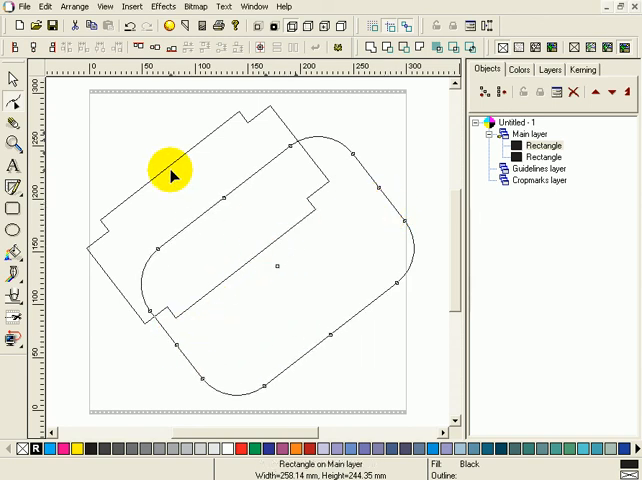